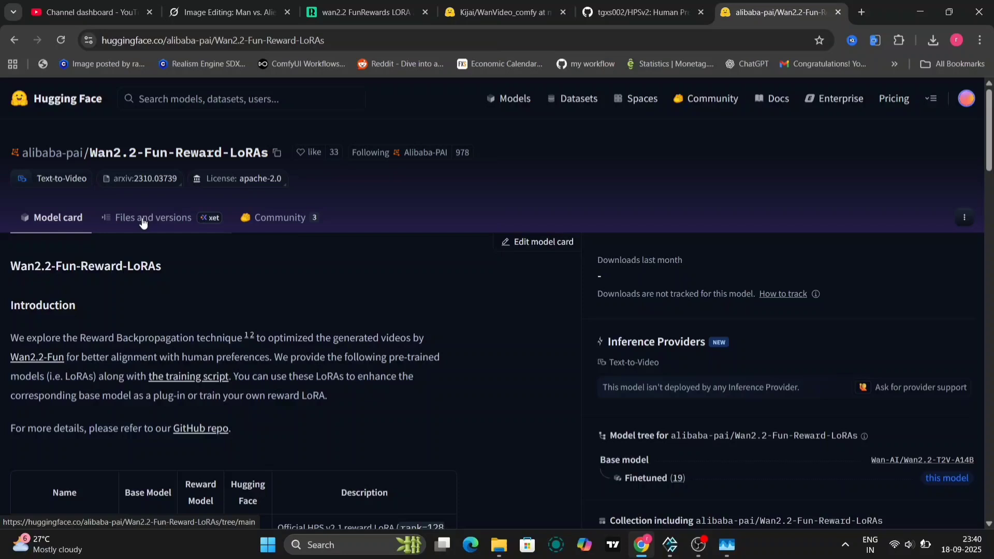
Step: Compare the alibaba-pai reward LoRA files with Kijai's WanVideo_comfy FunReward files on Hugging Face
{"action": "left_click", "coordinate": [154, 217]}
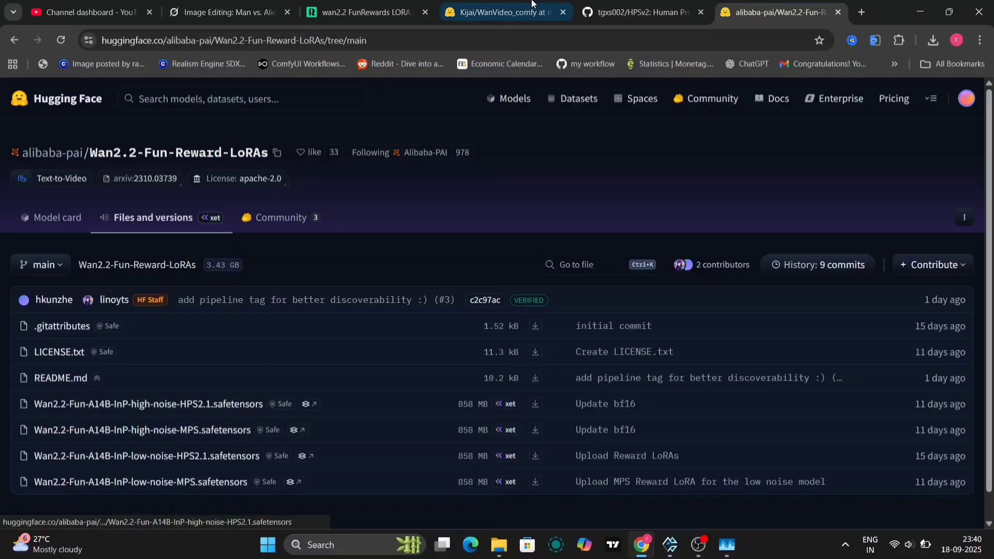
{"action": "left_click", "coordinate": [504, 12]}
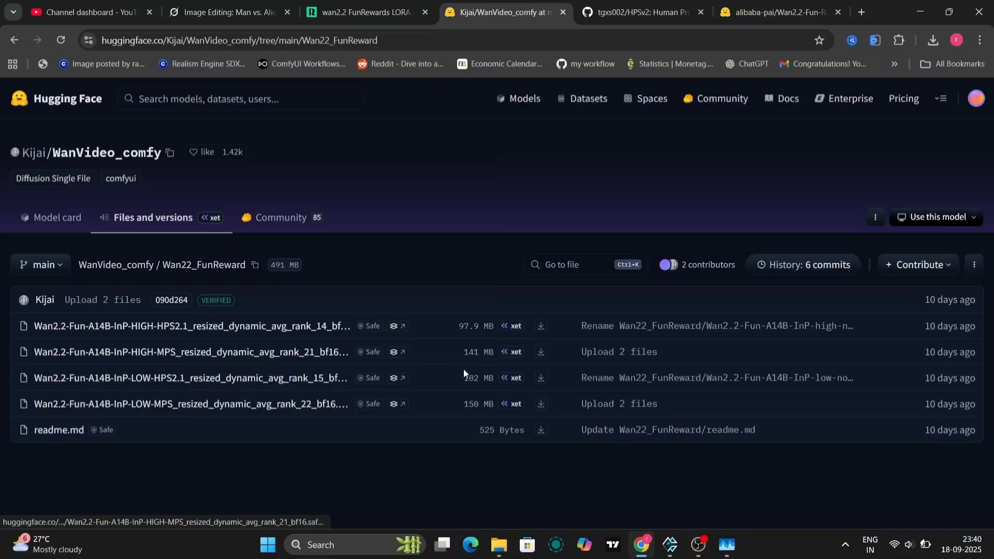
{"action": "mouse_move", "coordinate": [516, 419]}
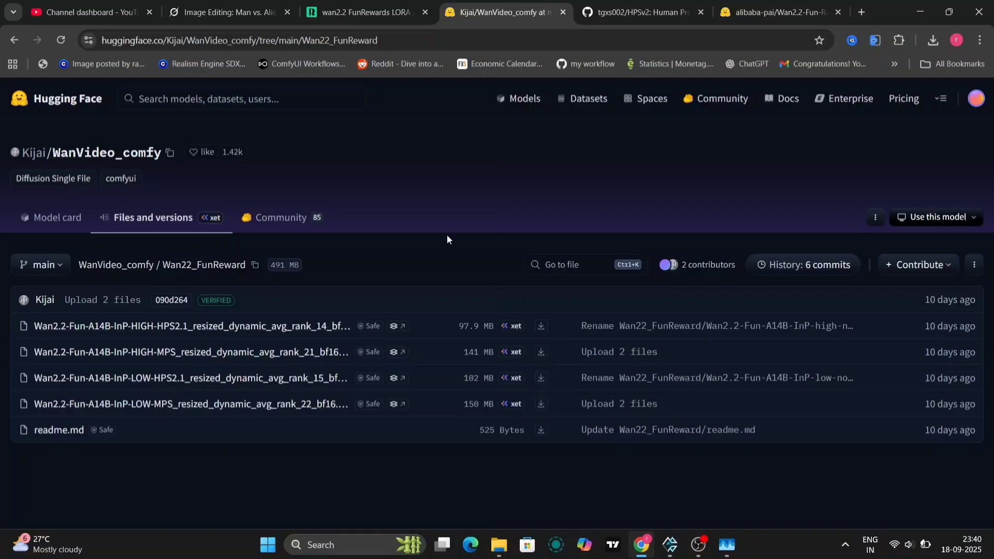
{"action": "left_click", "coordinate": [780, 12]}
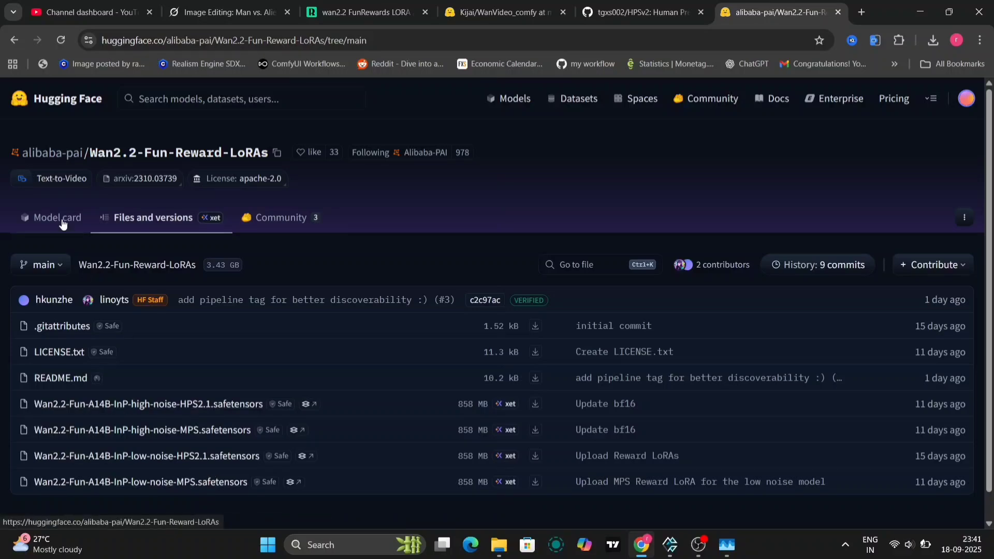
Step: Review the model card, then return to the file list of four 858 MB LoRA files
{"action": "left_click", "coordinate": [57, 217]}
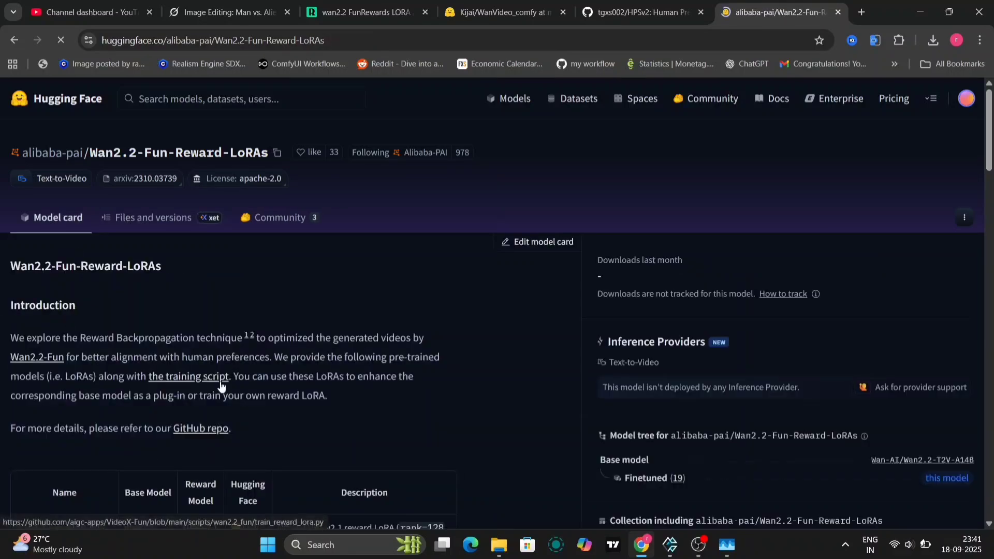
{"action": "scroll", "scroll_direction": "down", "scroll_amount": 3}
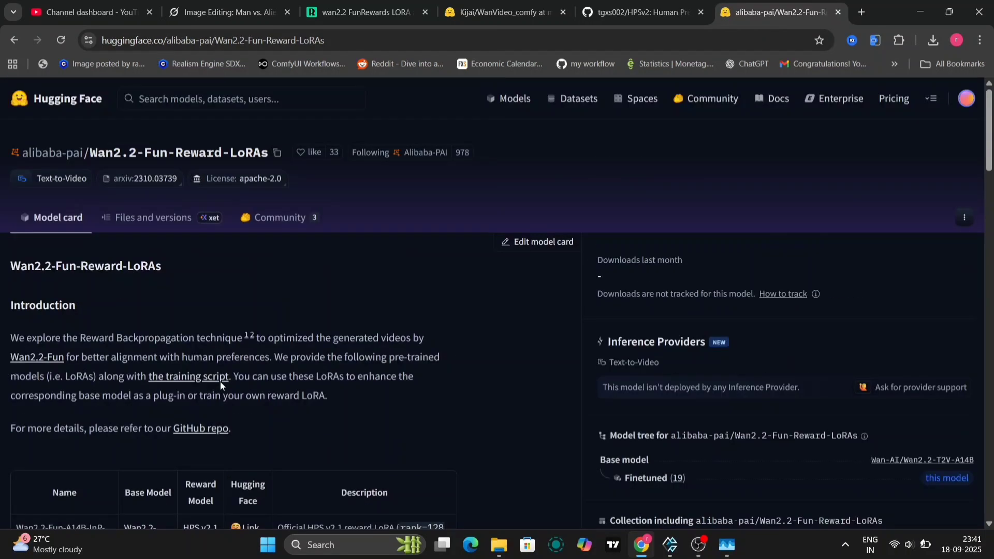
{"action": "left_click", "coordinate": [153, 216]}
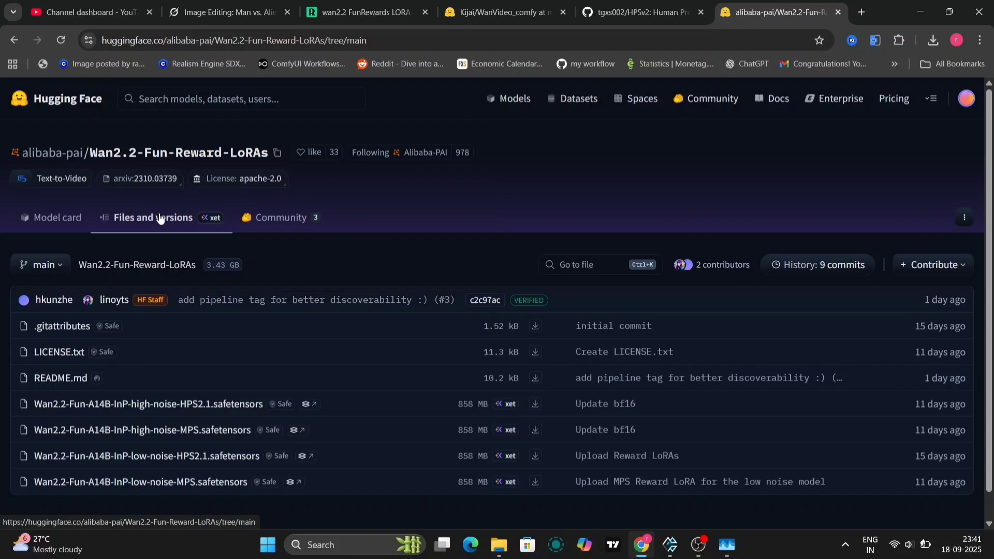
{"action": "left_click", "coordinate": [247, 11]}
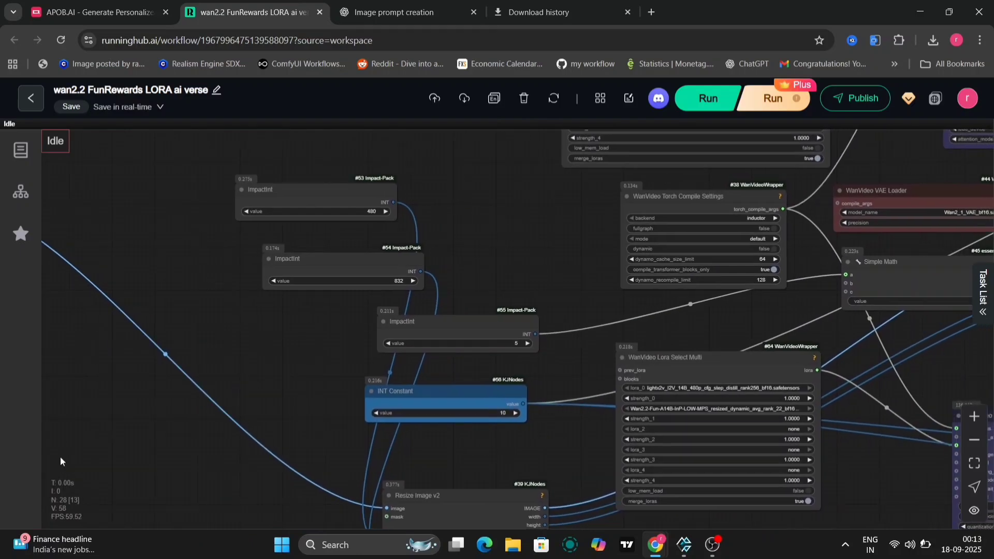
{"action": "mouse_move", "coordinate": [557, 261]}
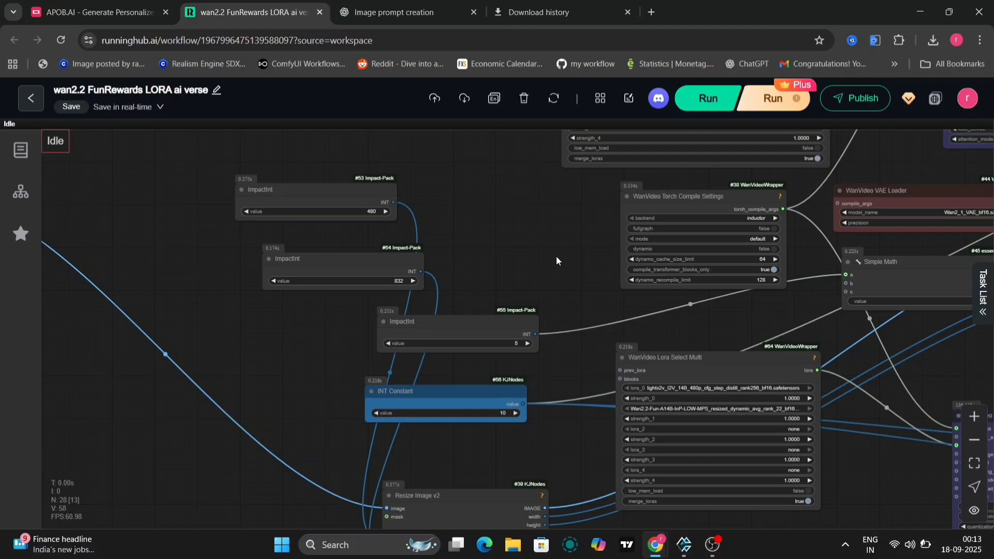
Step: Pan the workflow canvas to the WanVideo Lora Select Multi node with the low-noise MPS LoRA
{"action": "left_click_drag", "start_coordinate": [557, 261], "coordinate": [452, 336]}
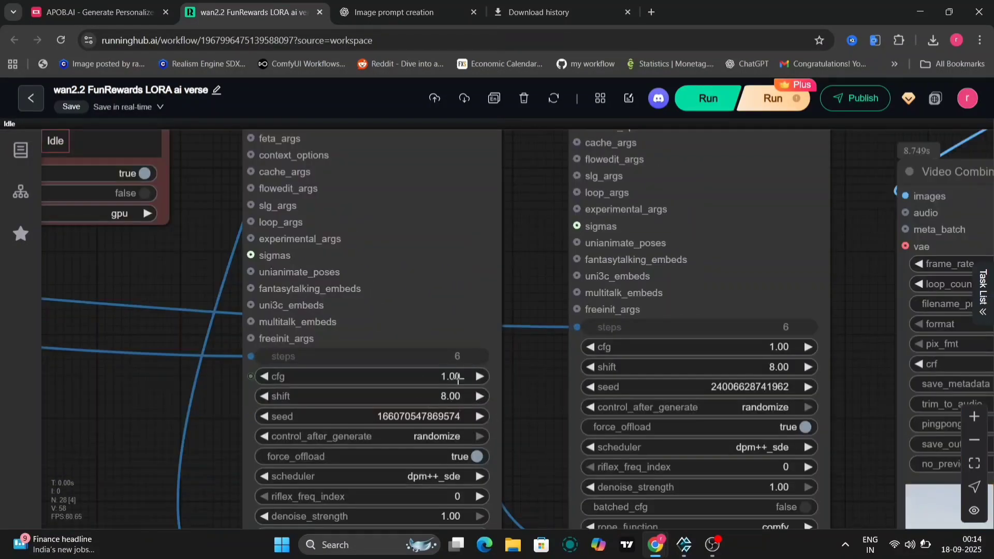
{"action": "scroll", "scroll_direction": "down", "scroll_amount": 3}
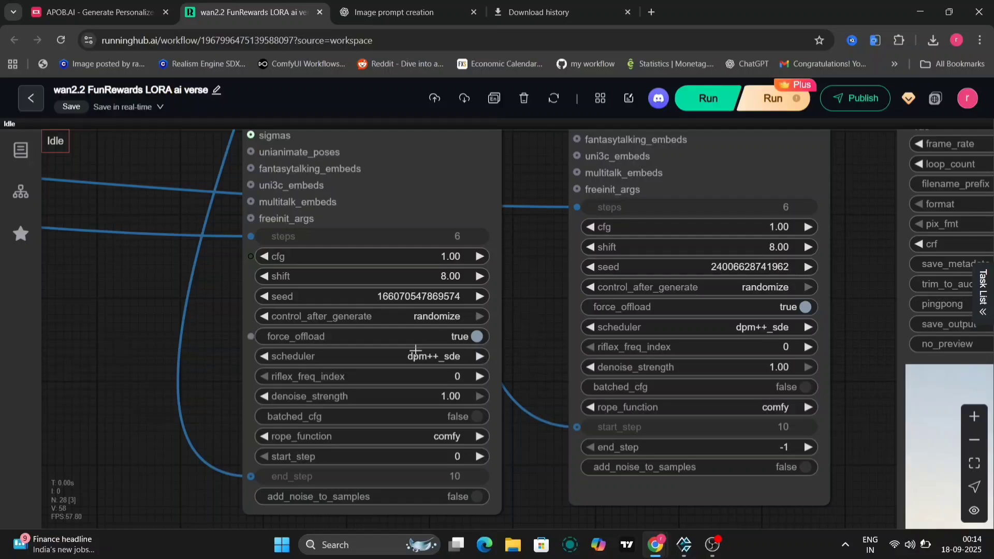
{"action": "mouse_move", "coordinate": [729, 334]}
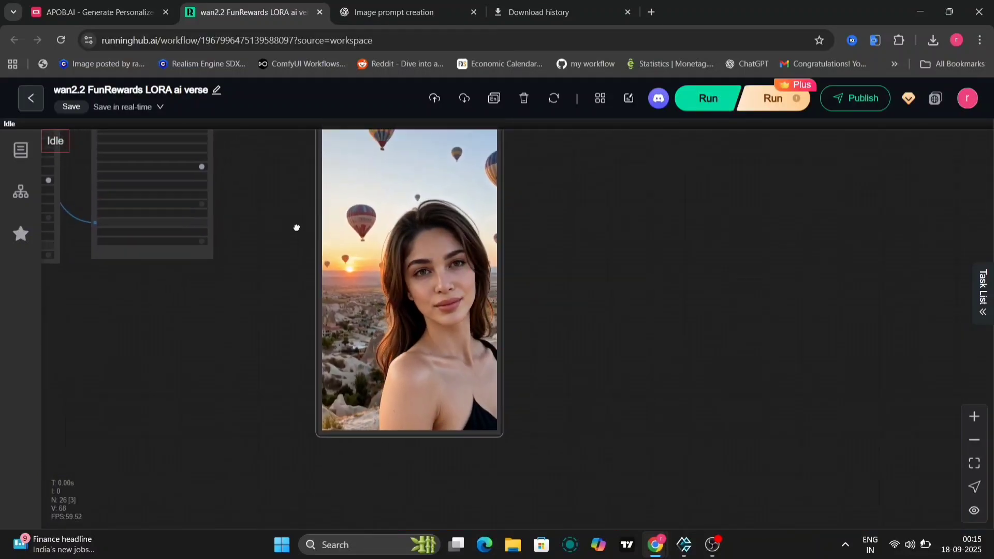
Step: Reveal the Video Combine node and its preview, then queue the workflow run
{"action": "left_click_drag", "start_coordinate": [296, 228], "coordinate": [447, 363]}
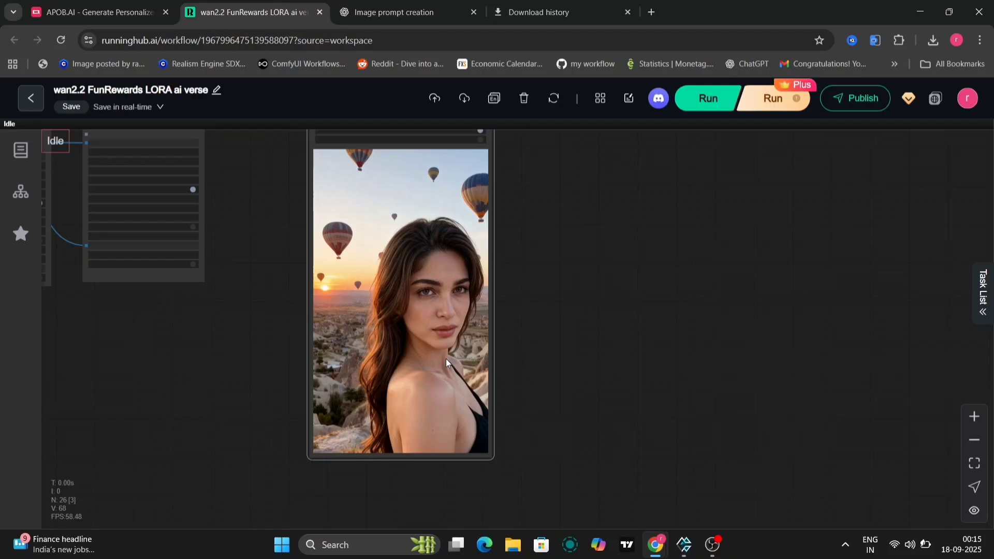
{"action": "left_click_drag", "start_coordinate": [444, 362], "coordinate": [524, 481]}
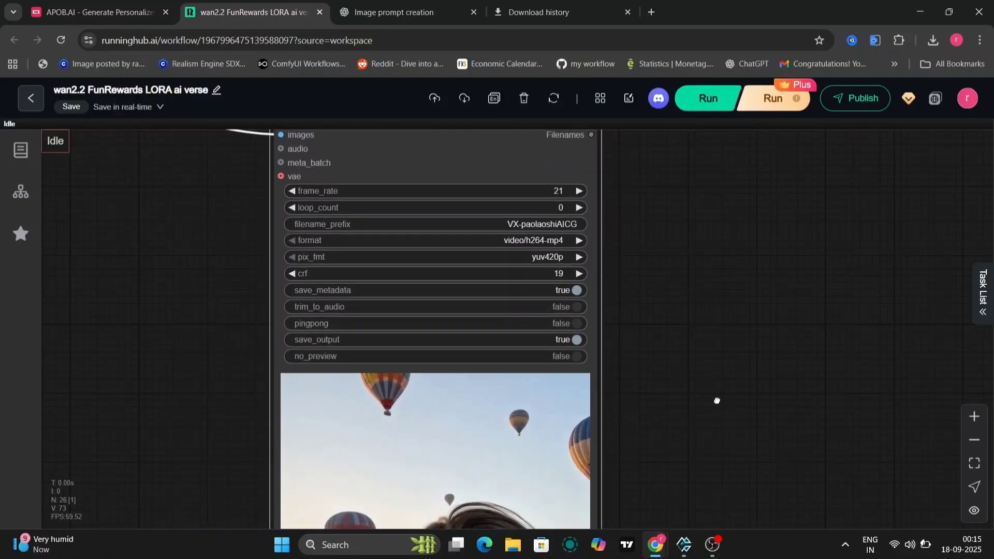
{"action": "left_click", "coordinate": [706, 98]}
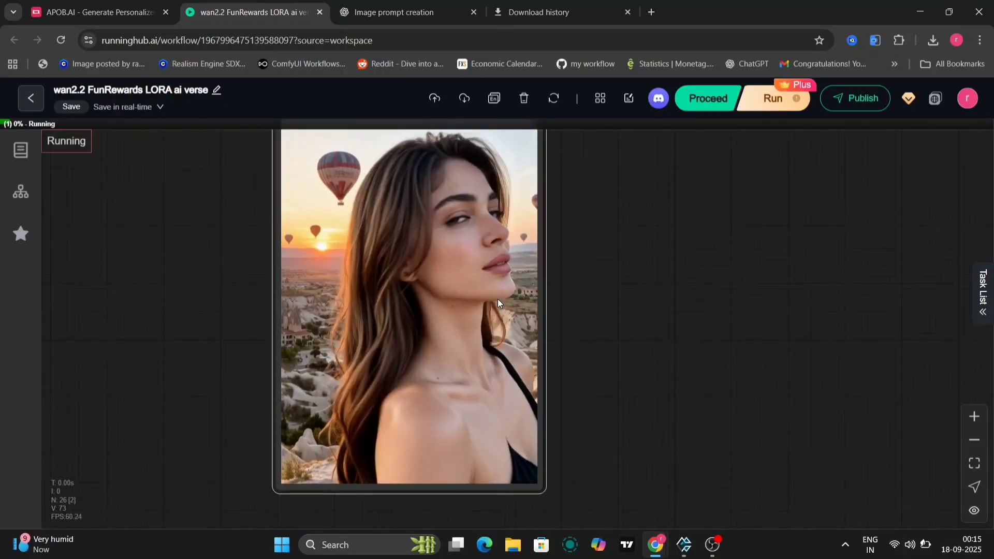
{"action": "right_click", "coordinate": [498, 303]}
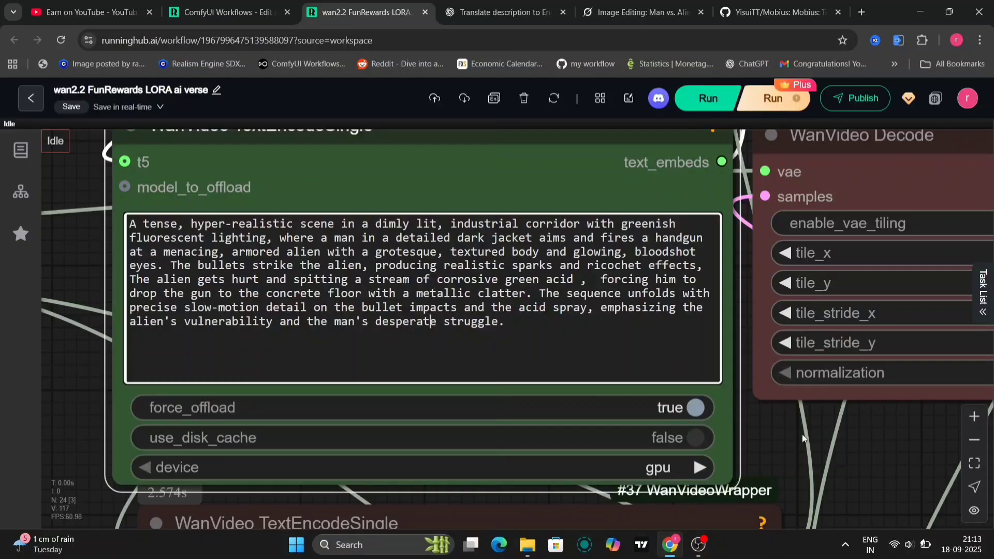
Step: Zoom toward the WanVideo TextEncodeSingle node holding the alien corridor scene prompt
{"action": "scroll", "scroll_direction": "down", "scroll_amount": 3}
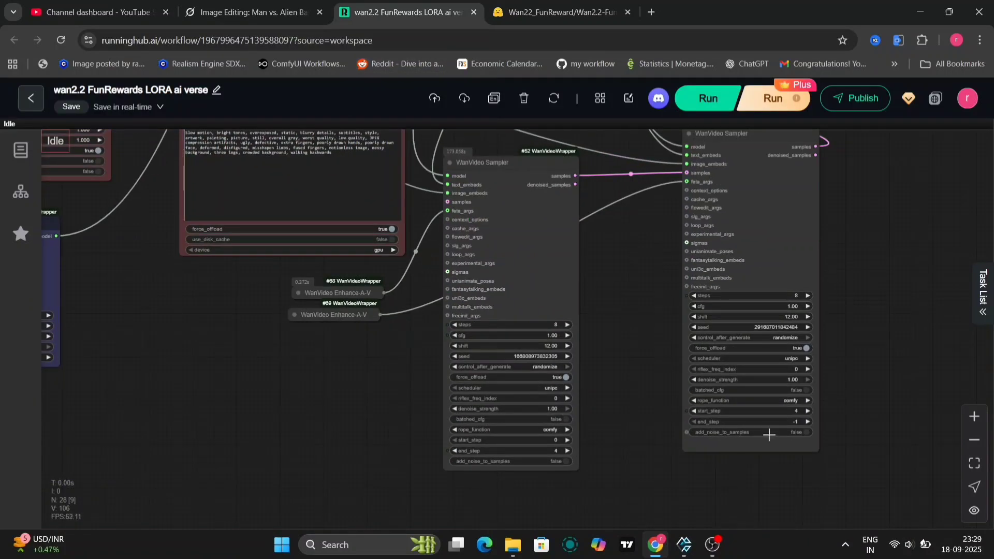
{"action": "mouse_move", "coordinate": [884, 324]}
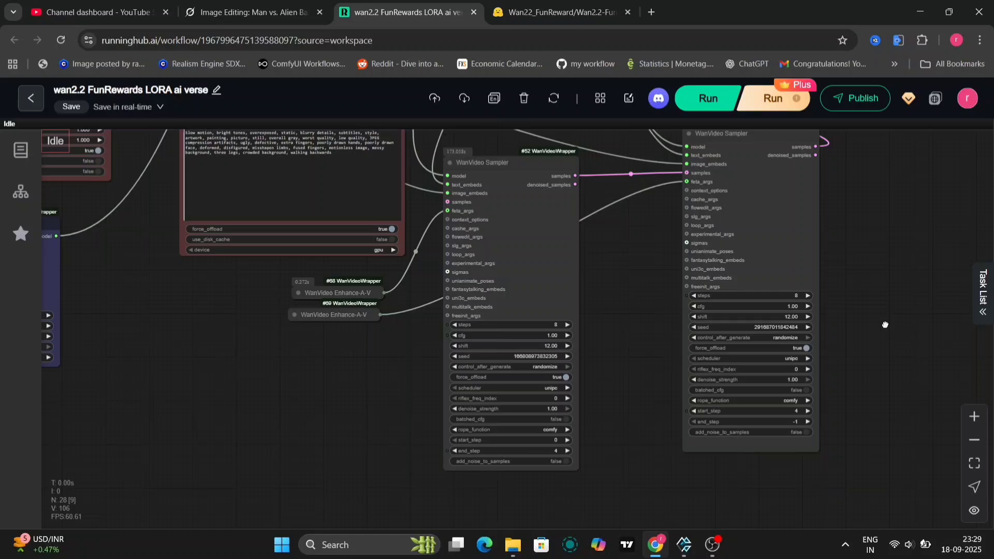